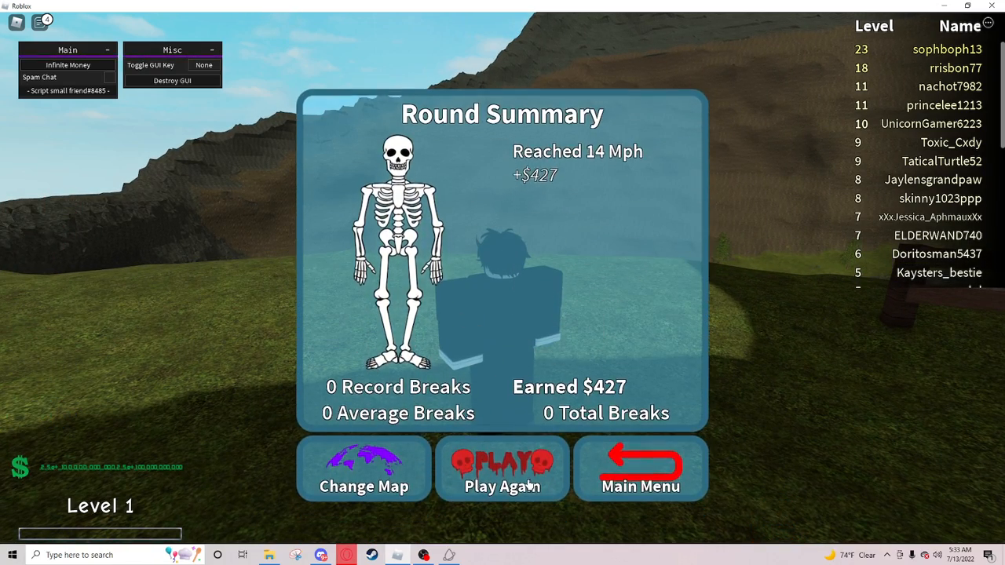
Step: Return to the main menu and start a new ragdoll round, letting it finish
{"action": "left_click", "coordinate": [501, 470]}
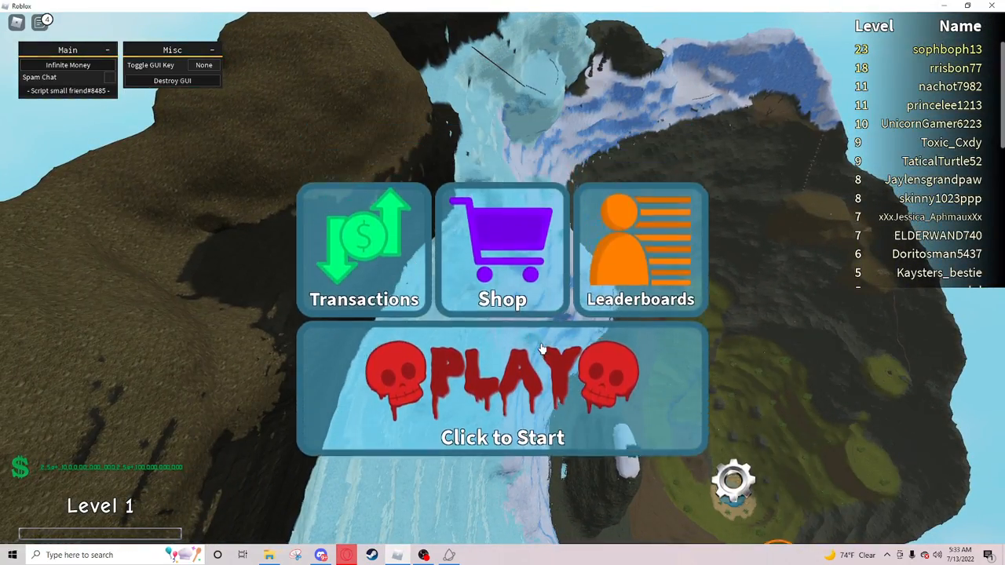
{"action": "left_click", "coordinate": [501, 392]}
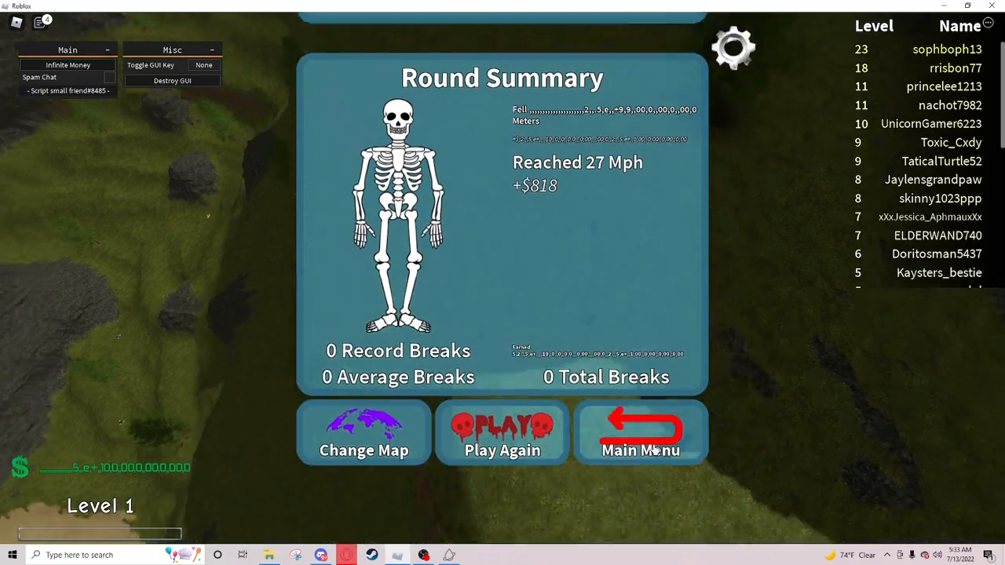
Step: Buy Breaks upgrades repeatedly, raising Breaks from level 1 to 32
{"action": "left_click", "coordinate": [641, 433]}
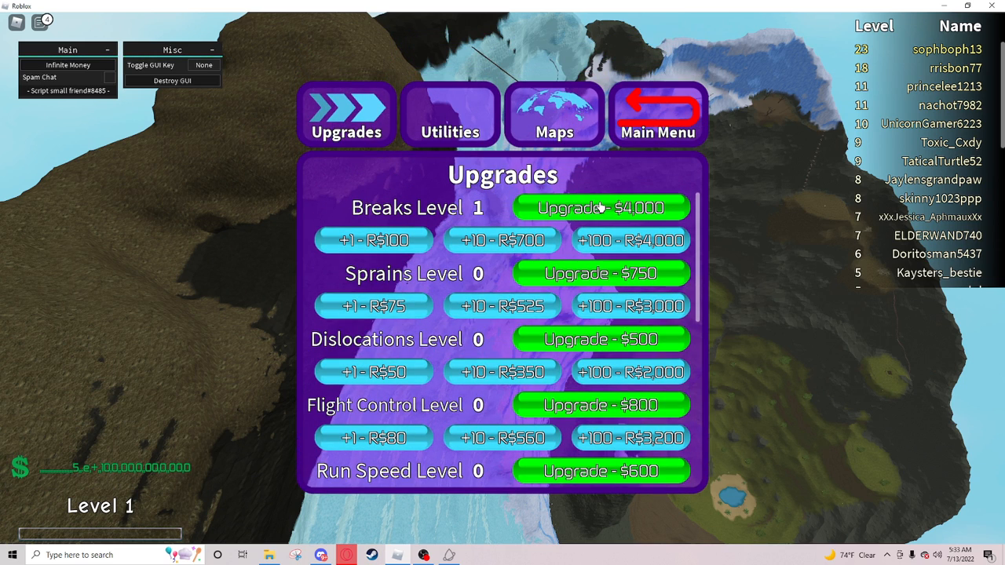
{"action": "left_click", "coordinate": [629, 239]}
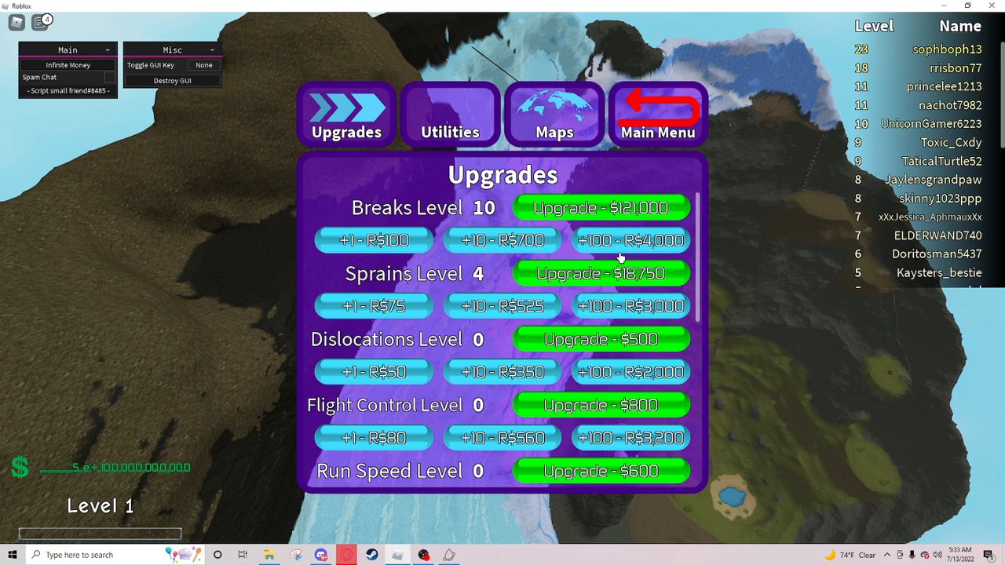
{"action": "type", "text": "a"}
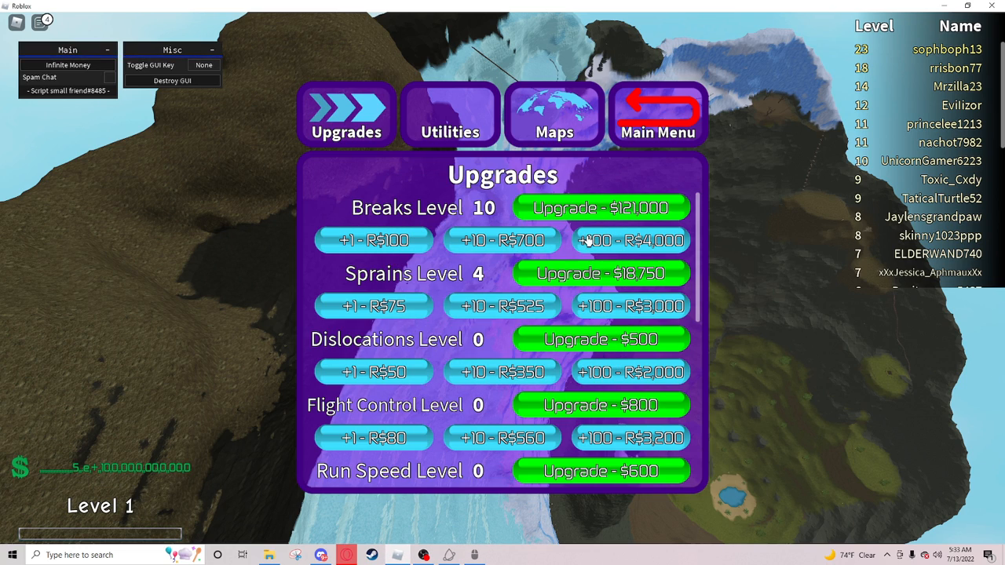
{"action": "mouse_move", "coordinate": [644, 223]}
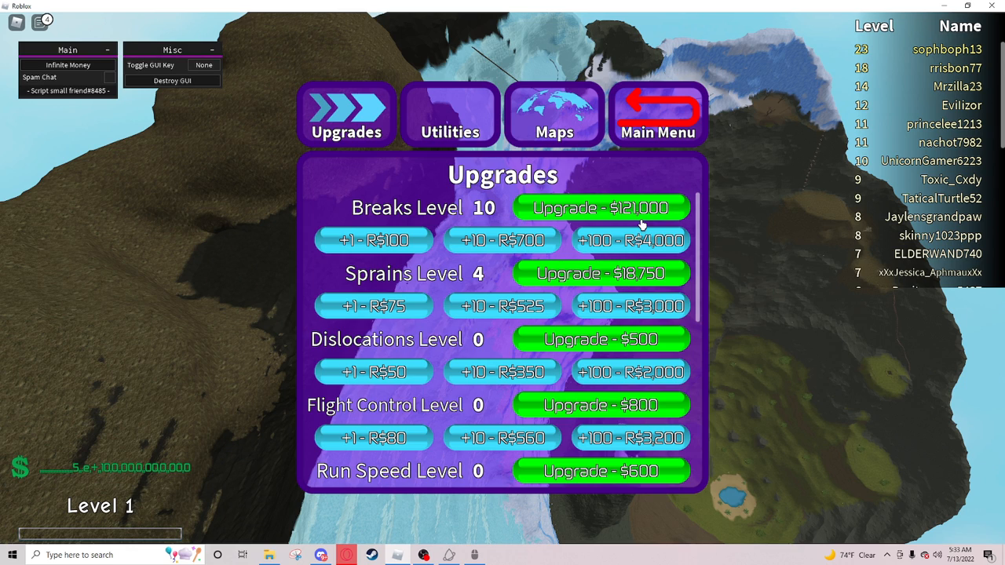
{"action": "left_click", "coordinate": [607, 208]}
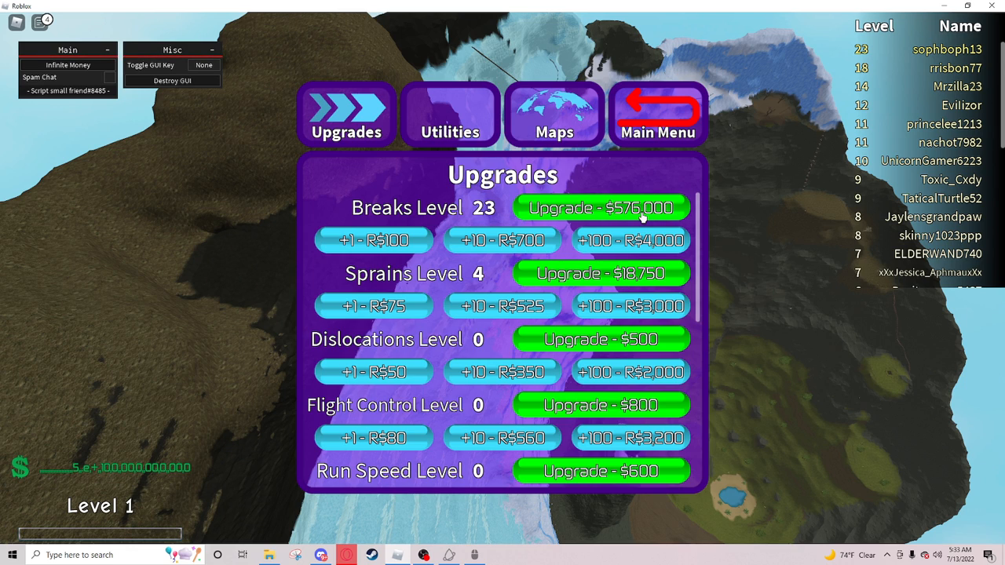
{"action": "left_click", "coordinate": [602, 208]}
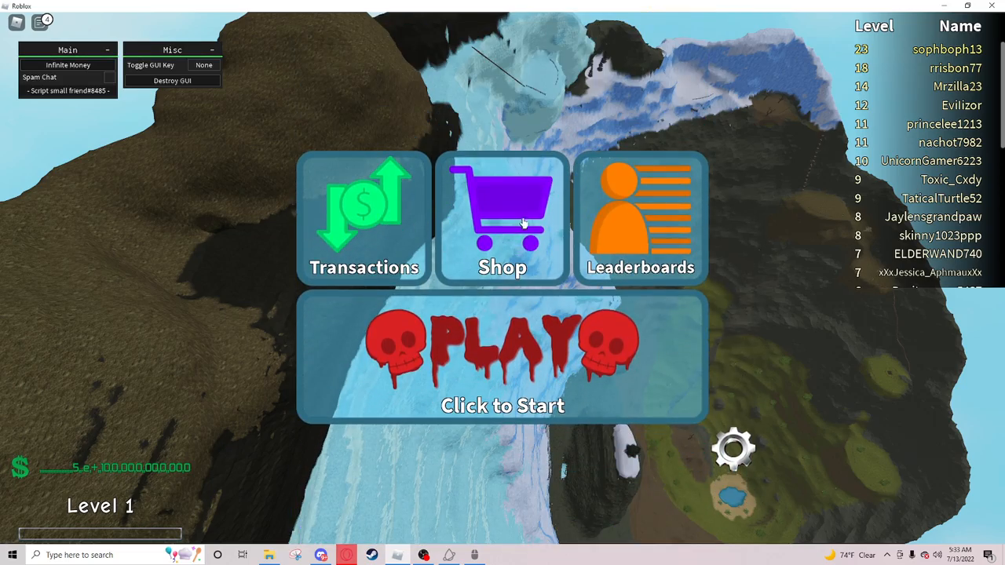
{"action": "left_click", "coordinate": [499, 220]}
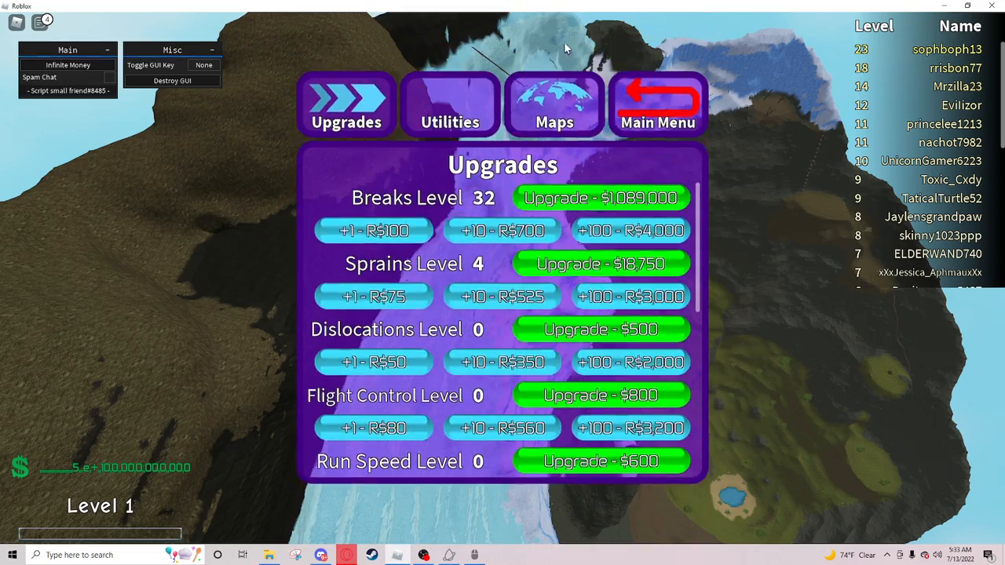
Step: Unlock the paid maps 9 and 10, select Winter Horrorland, and return to the shop
{"action": "left_click", "coordinate": [551, 106]}
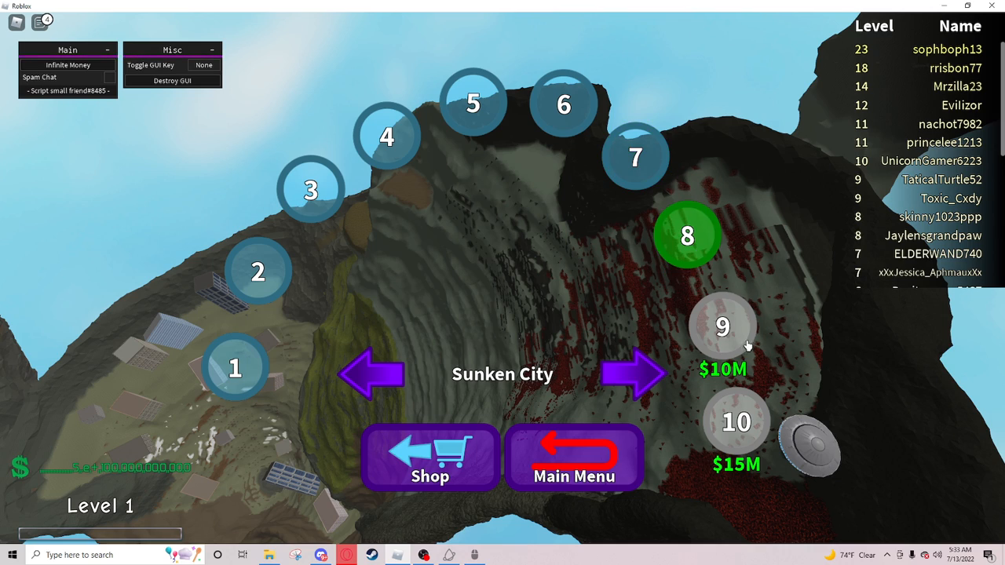
{"action": "left_click", "coordinate": [635, 374]}
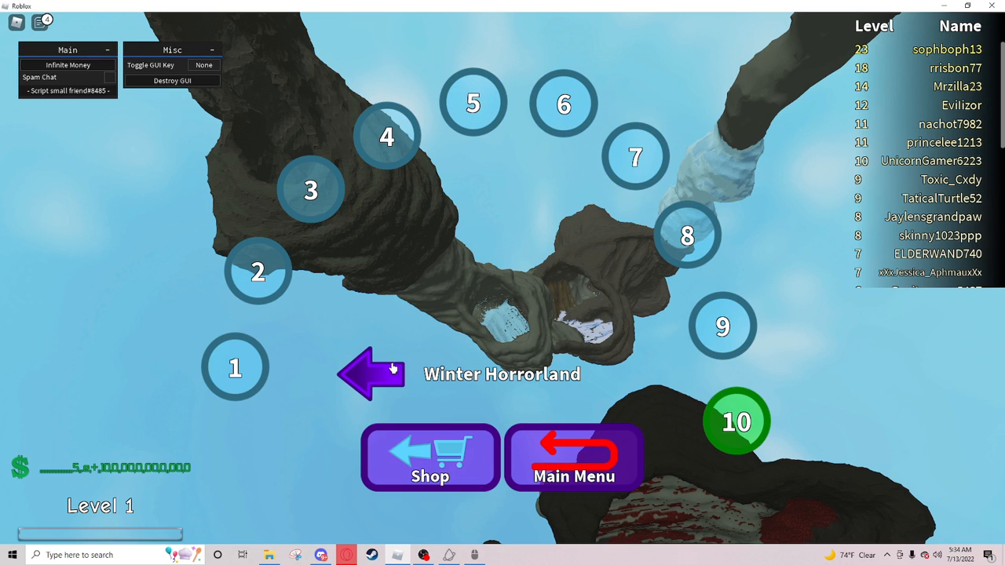
{"action": "left_click", "coordinate": [577, 459]}
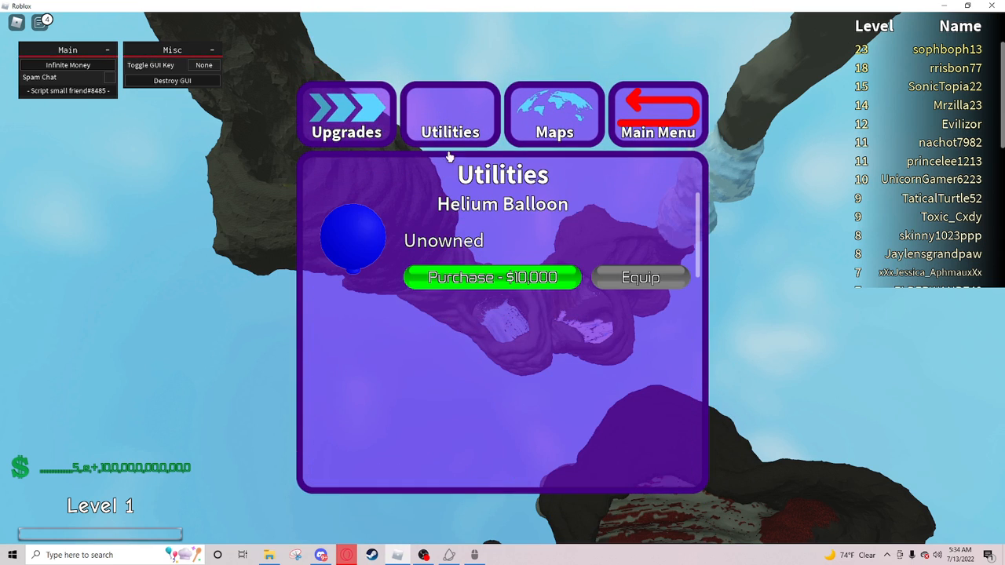
Step: Purchase the Helium Balloon and upgrade it to maxed level 5
{"action": "left_click", "coordinate": [493, 277]}
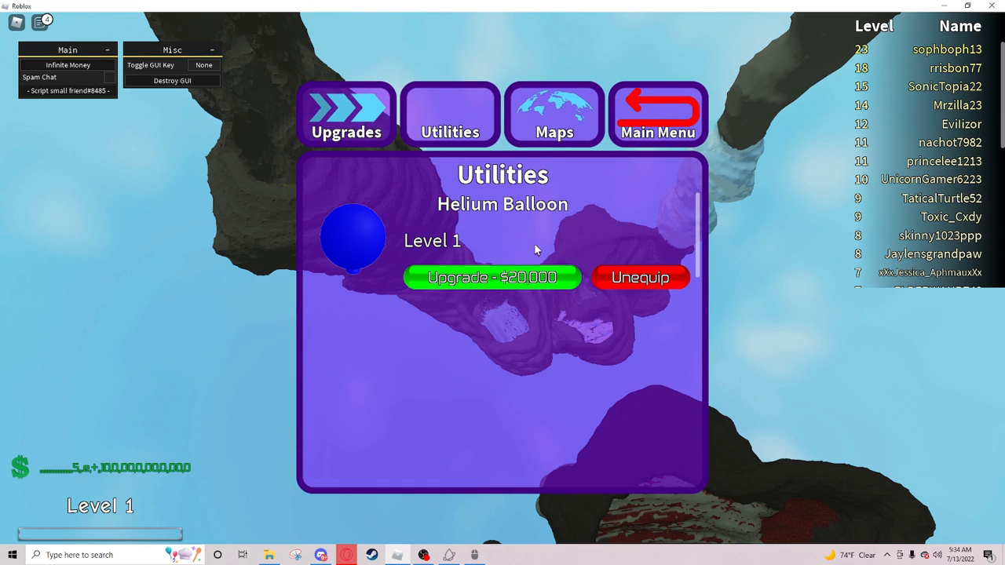
{"action": "left_click", "coordinate": [492, 277]}
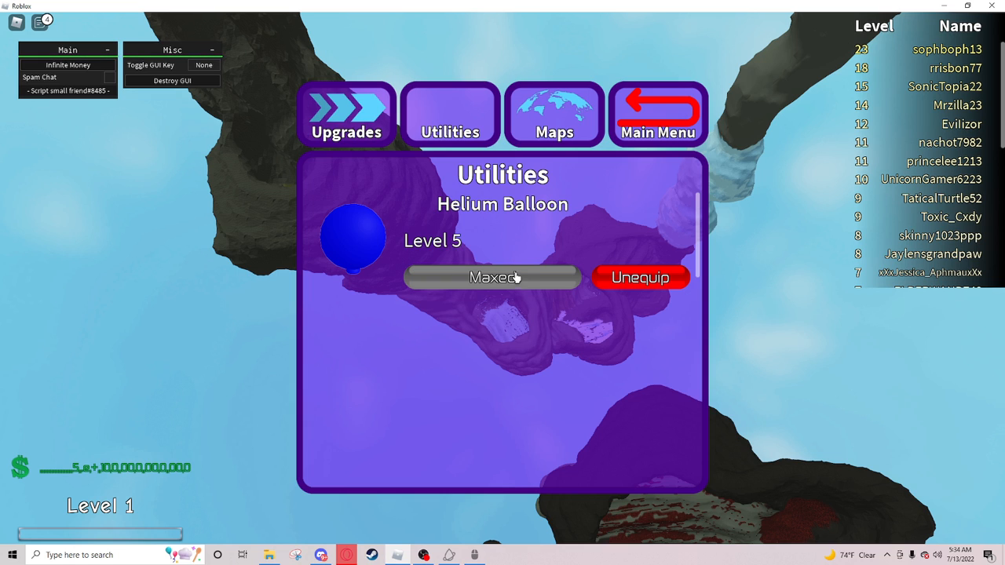
{"action": "left_click", "coordinate": [554, 114]}
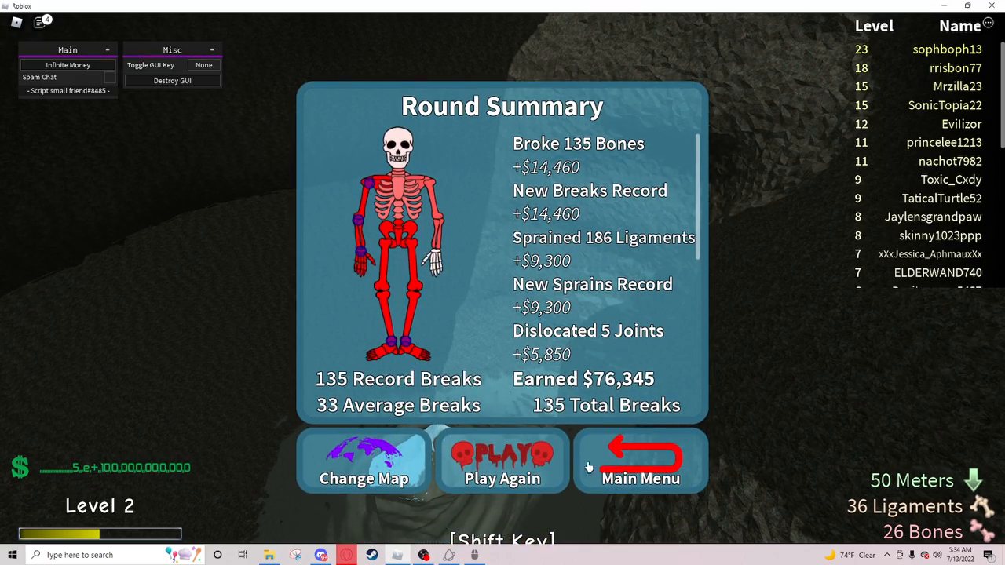
Step: Leave the round summary for the main menu after reaching level 2
{"action": "left_click", "coordinate": [640, 461]}
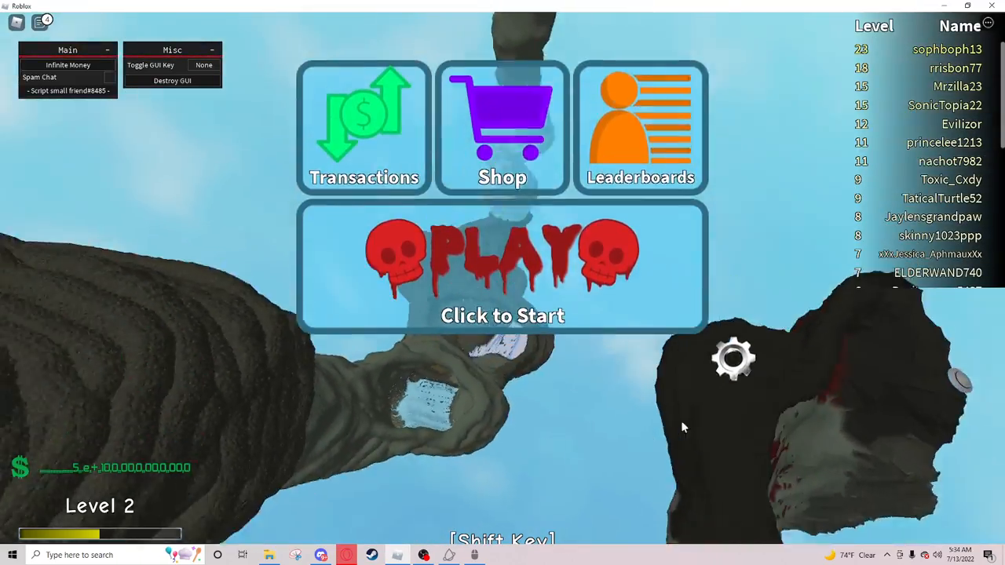